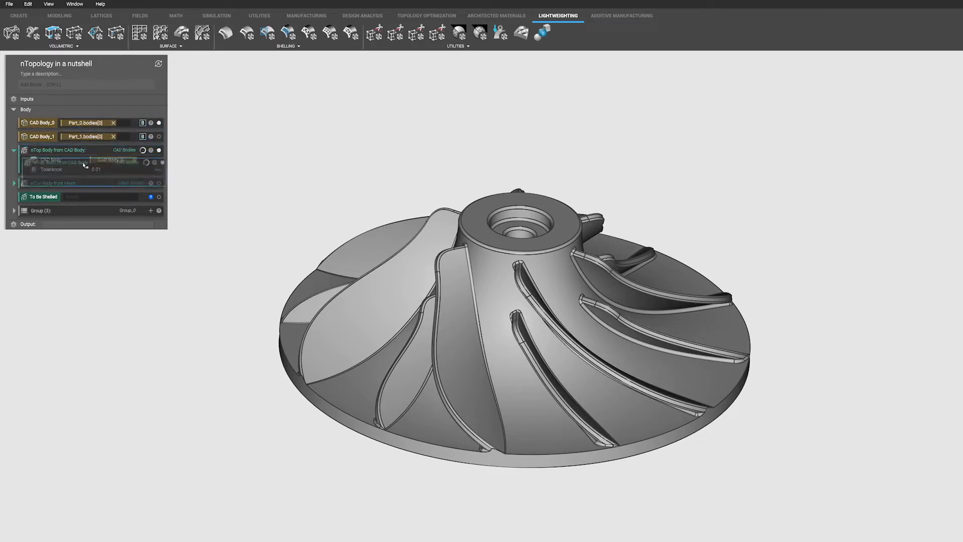
Shell the To Be Shelled body with an offset distance of -2.
left_click(14, 197)
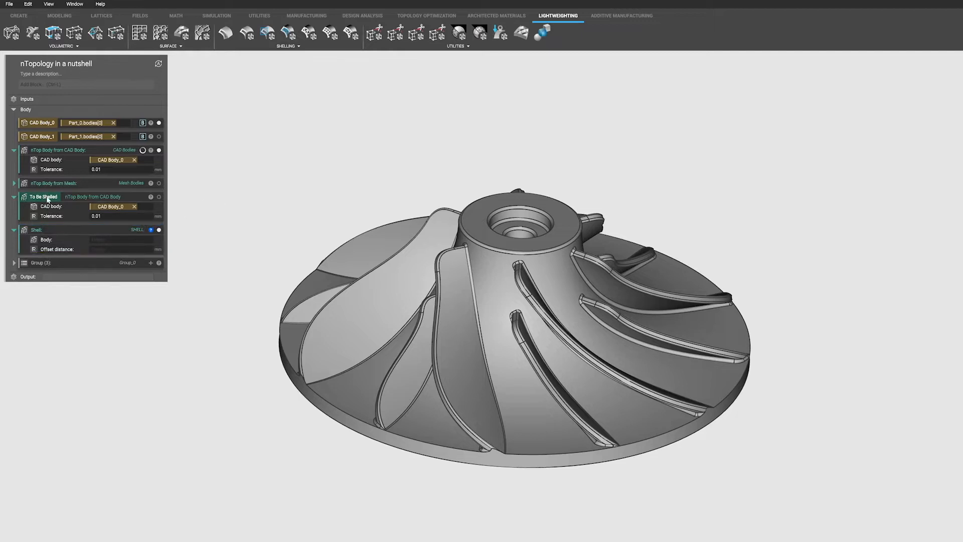
left_click(116, 239)
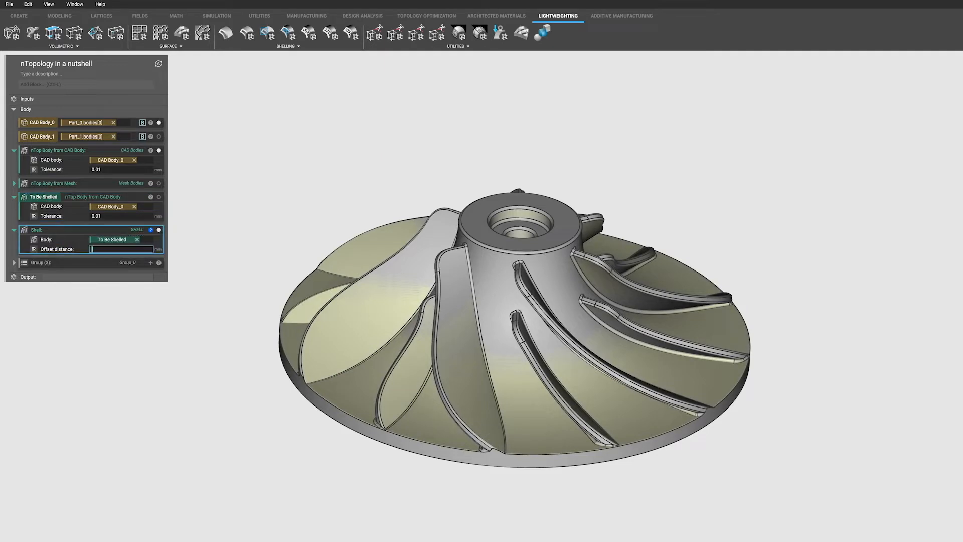
type("-2")
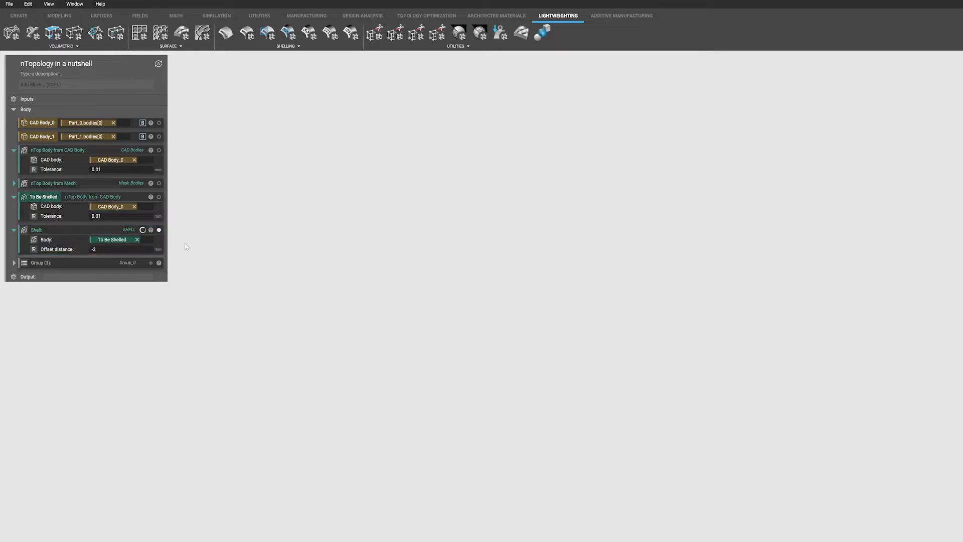
left_click(158, 228)
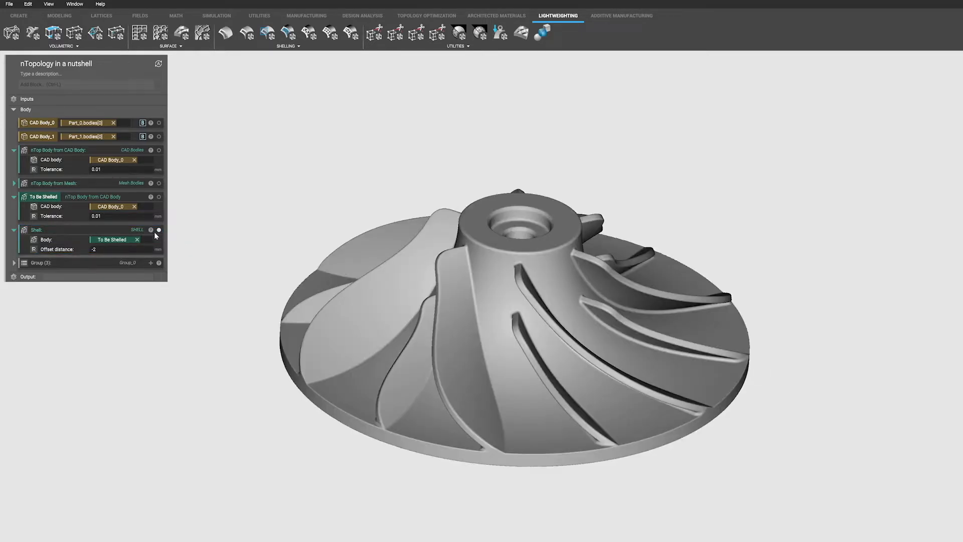
left_click(158, 229)
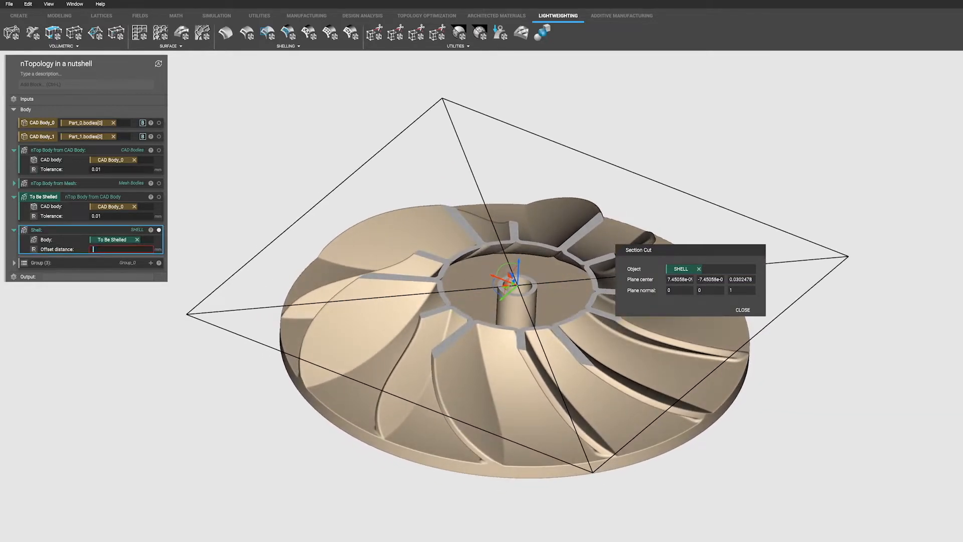
type("-10")
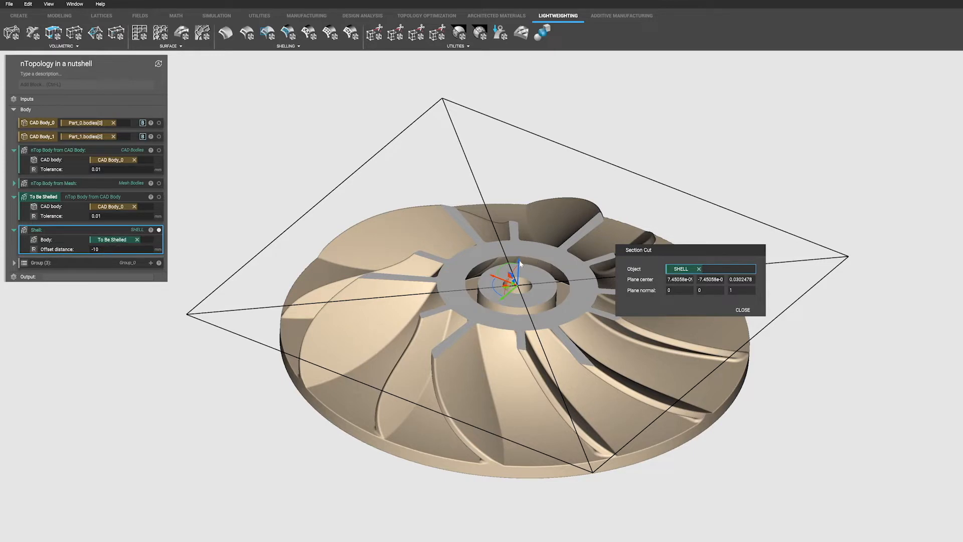
left_click_drag(518, 264, 527, 278)
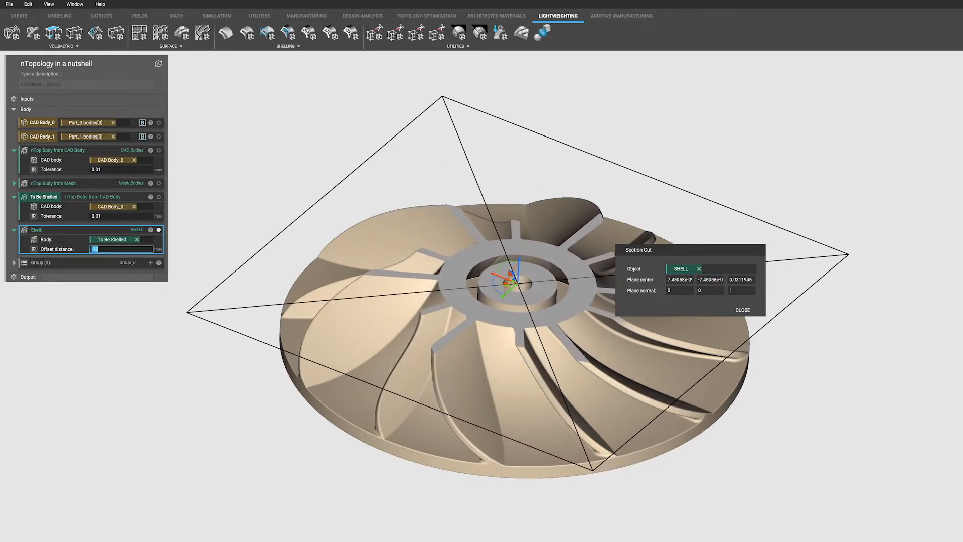
type("10")
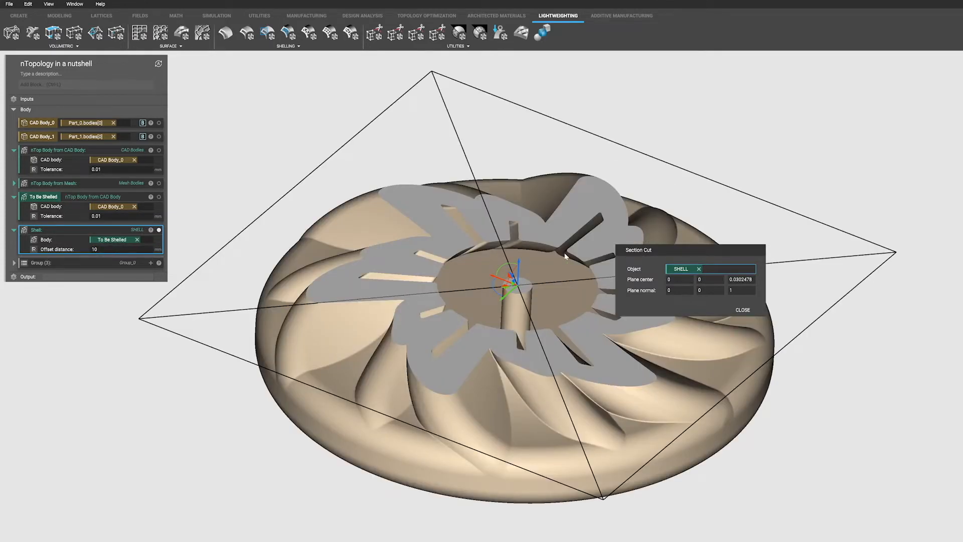
left_click_drag(638, 249, 754, 289)
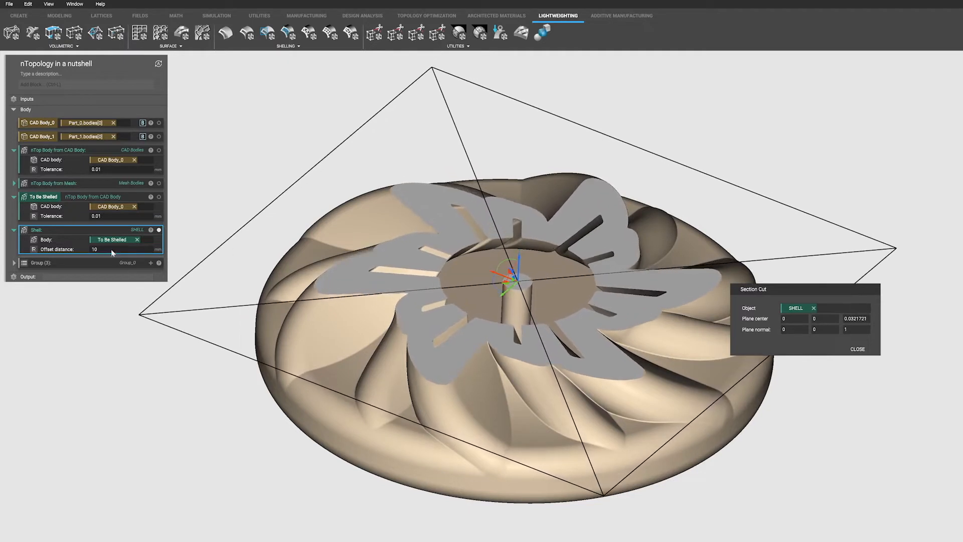
left_click(856, 349)
type("-2")
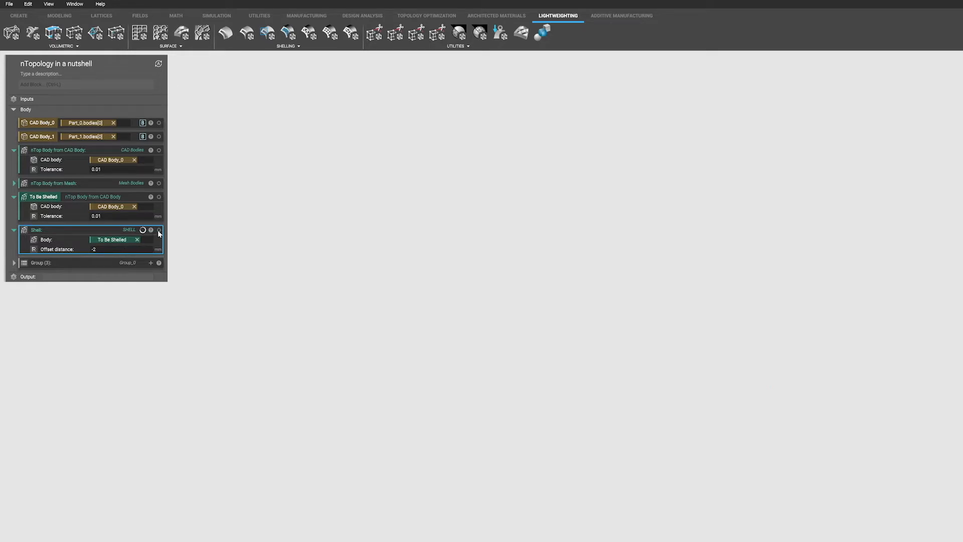
Infill the To Be Shelled body with a Simple cubic lattice, 5 mm cells, 1 mm thickness.
left_click(53, 33)
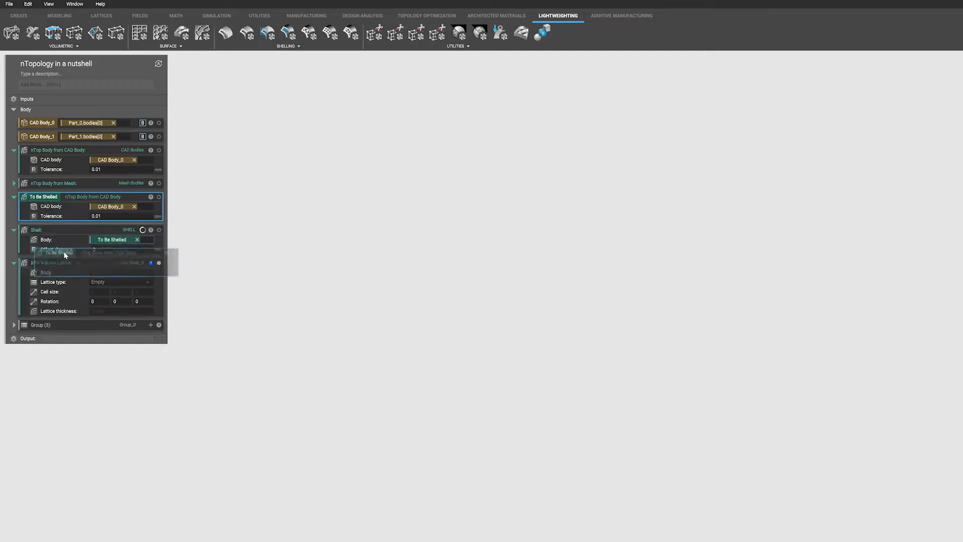
left_click(13, 196)
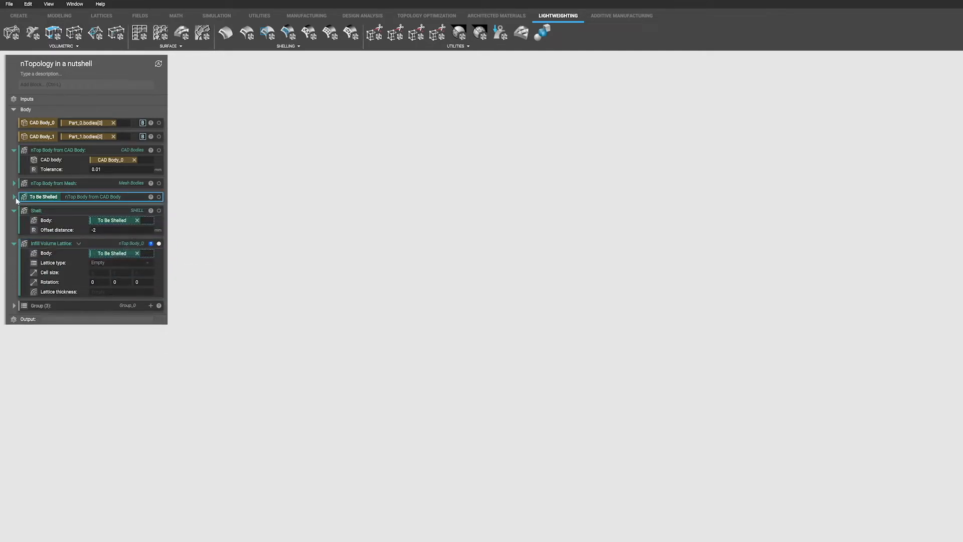
left_click(120, 262)
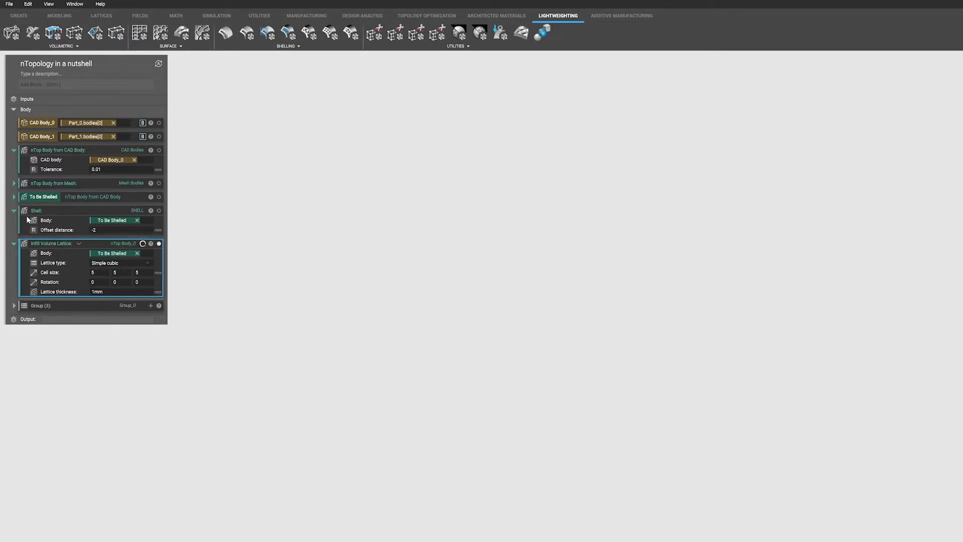
left_click(13, 210)
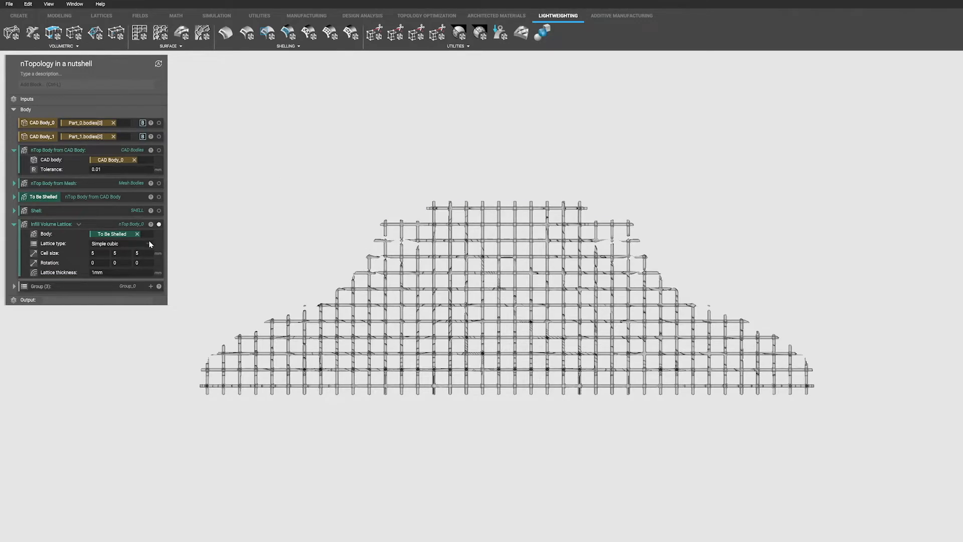
Preview body centered cubic, face centered cubic and triangular honeycomb lattices, then settle on Simple cubic.
left_click(116, 243)
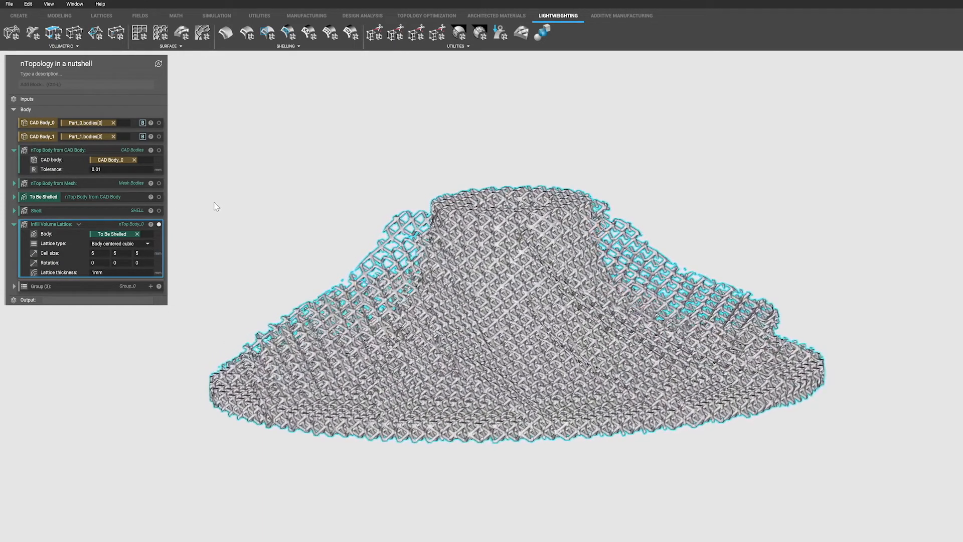
left_click(121, 243)
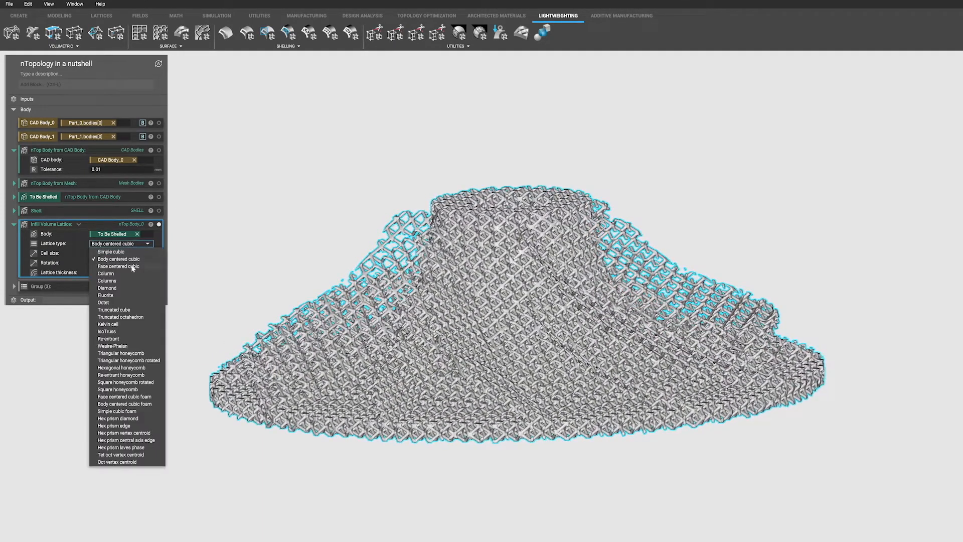
left_click(119, 266)
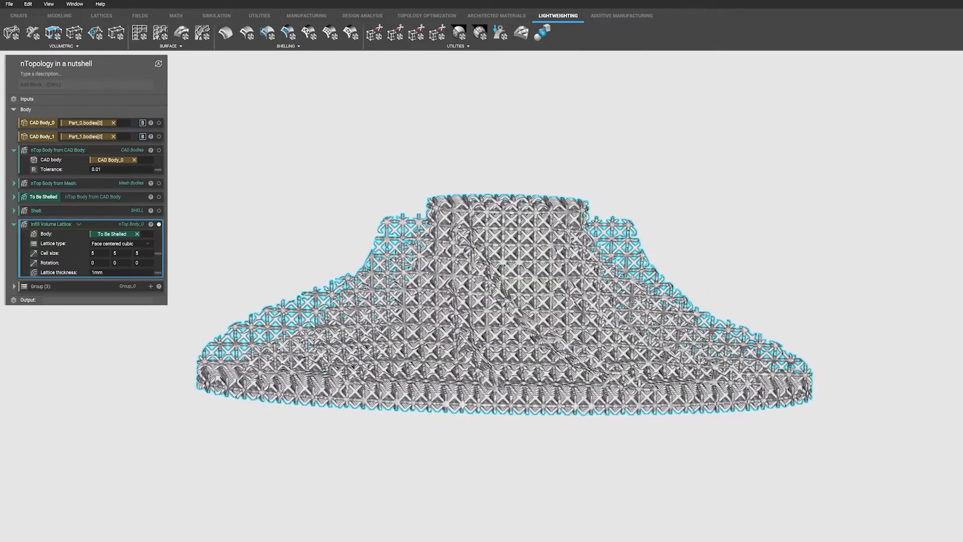
left_click(120, 243)
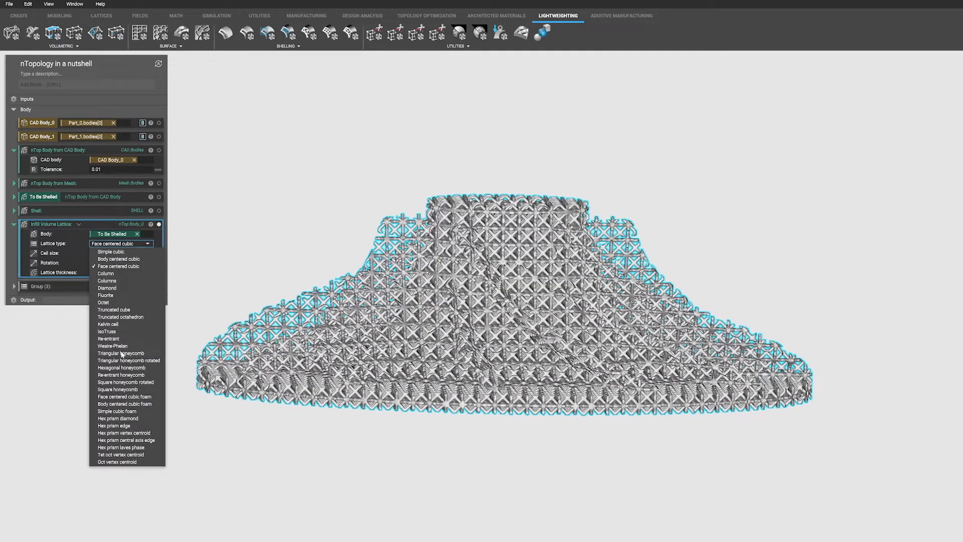
left_click(122, 353)
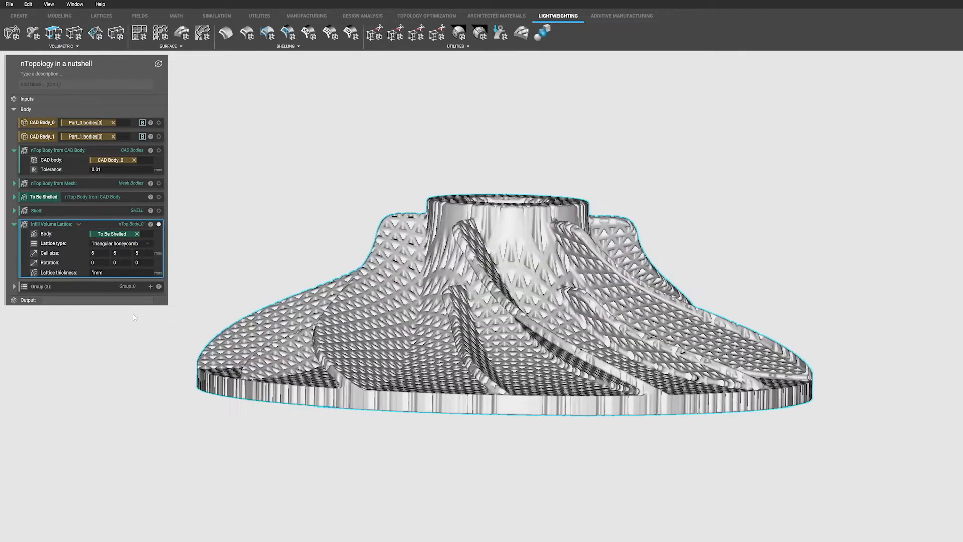
left_click(120, 243)
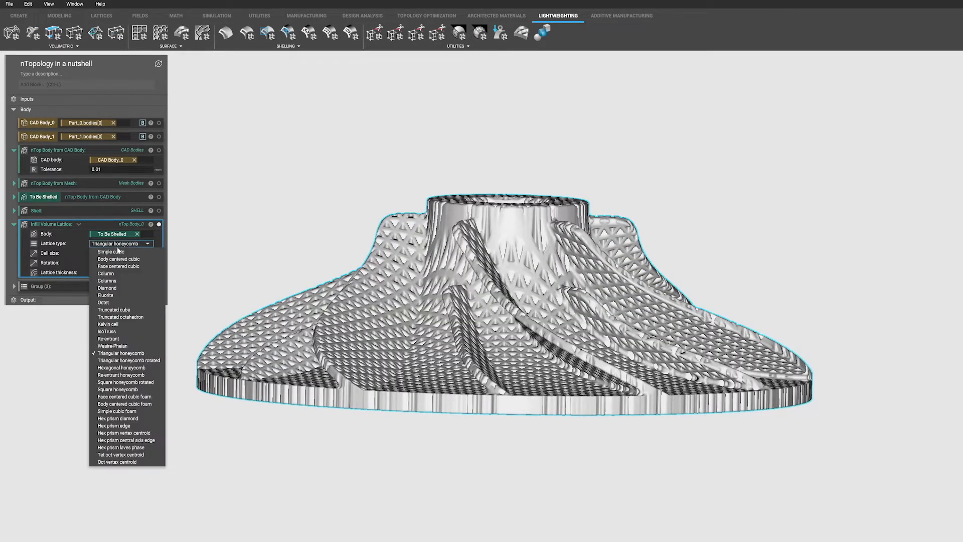
left_click(110, 251)
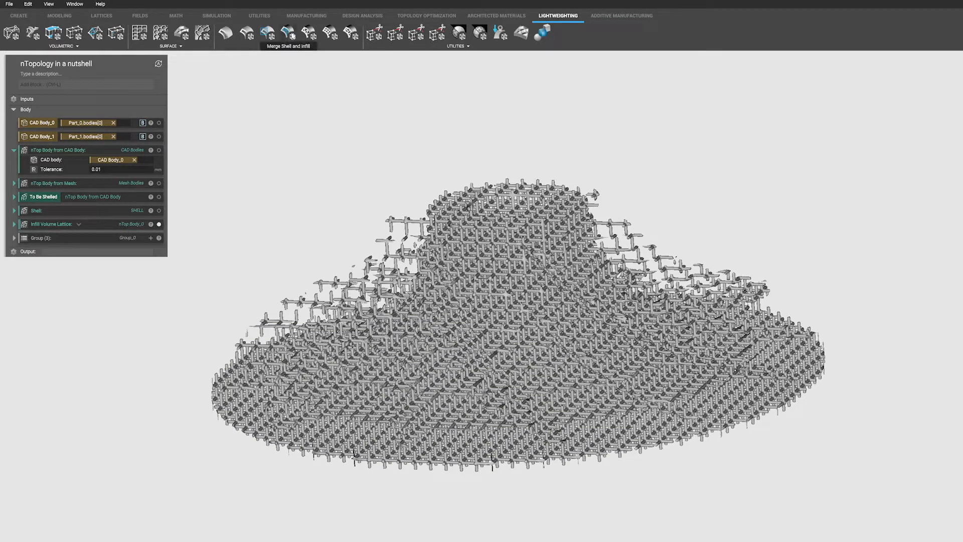
Combine Shell and Infill Volume Lattice into a FINAL body and section-cut it to view the lattice inside.
left_click(289, 32)
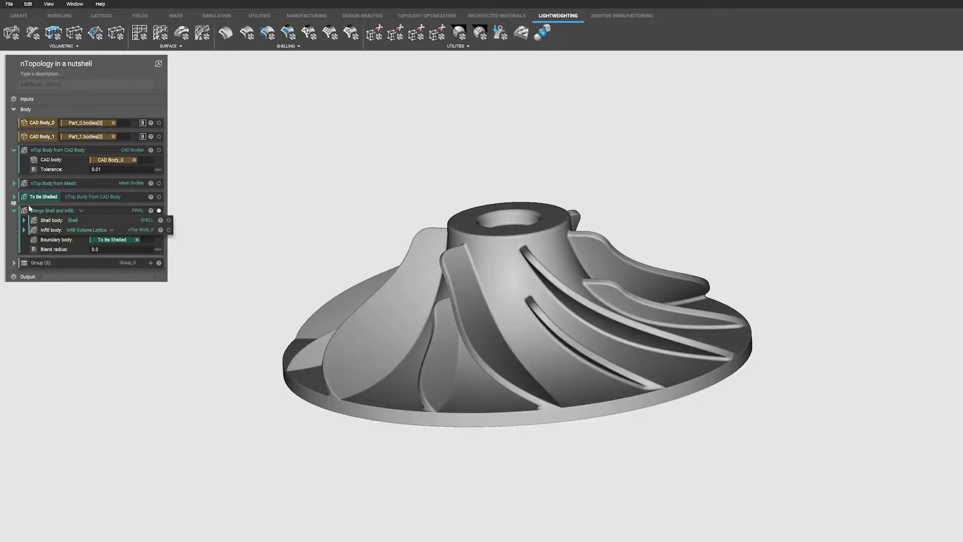
left_click(14, 210)
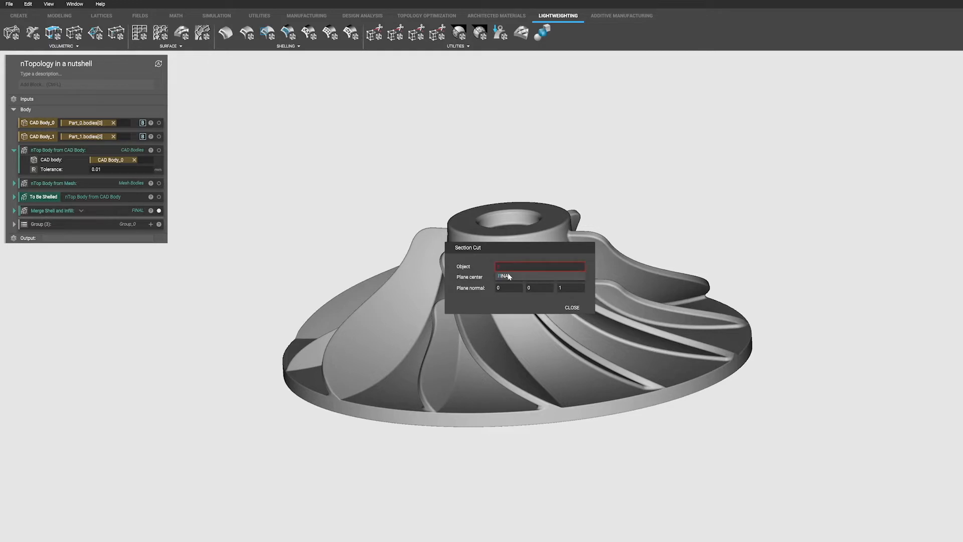
left_click(540, 266)
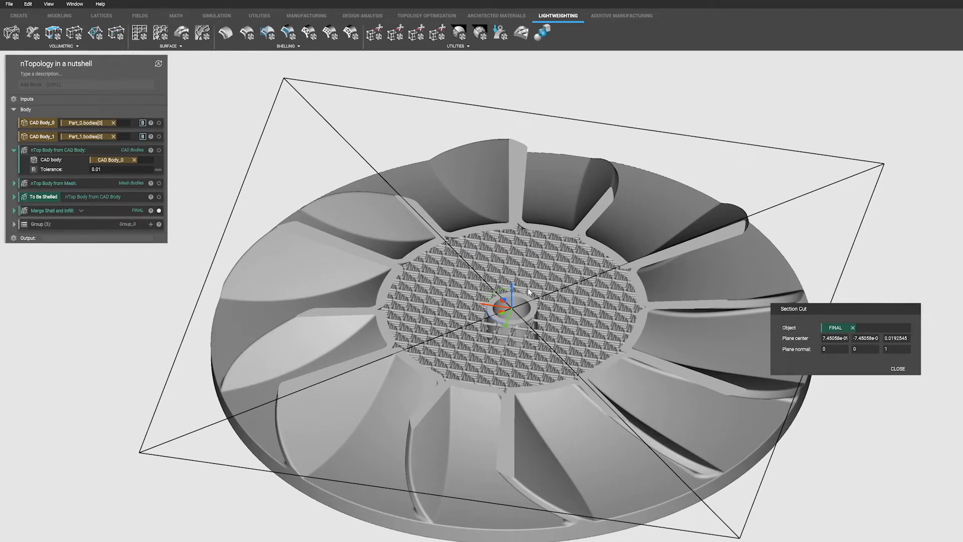
left_click(897, 368)
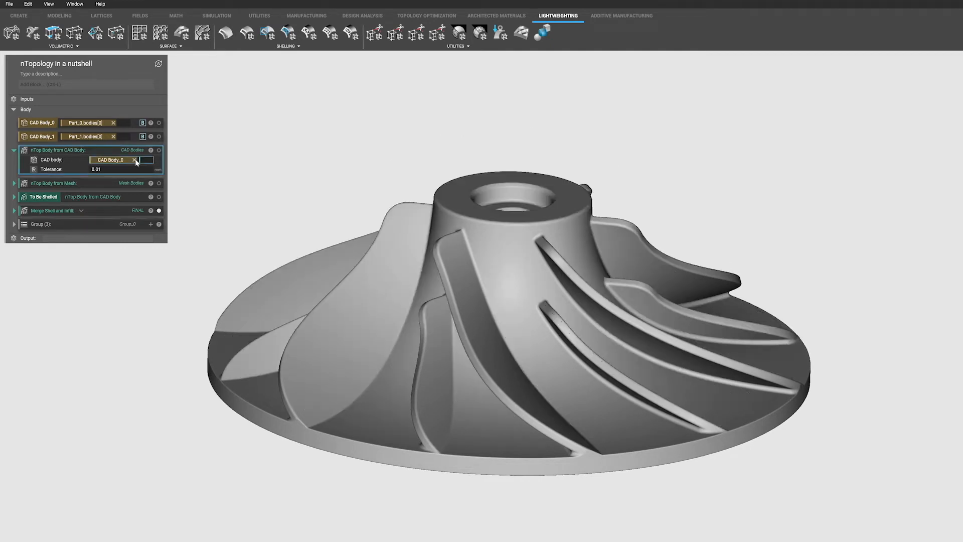
Swap CAD Body_0 for CAD Body_1 in the CAD body input and regenerate the lattice-filled FINAL impeller.
left_click(134, 159)
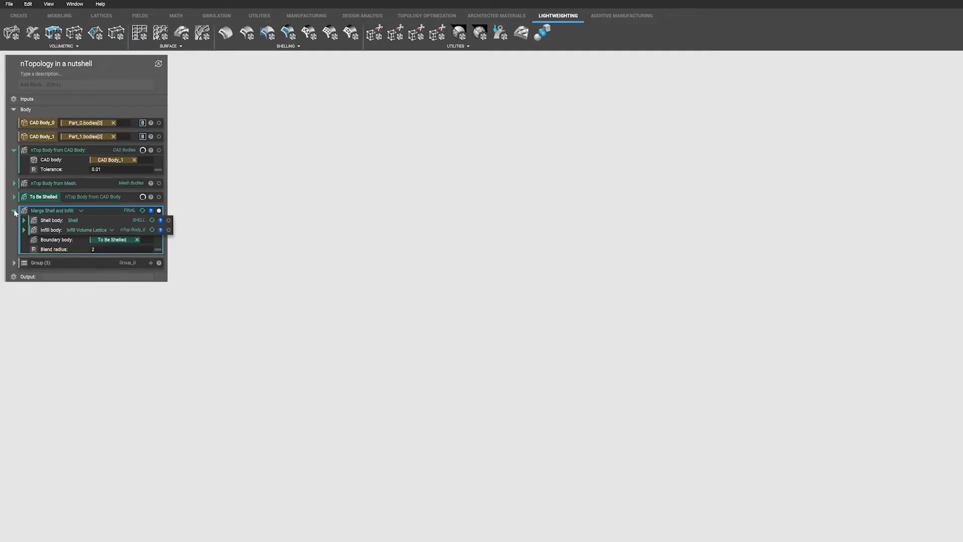
left_click(14, 211)
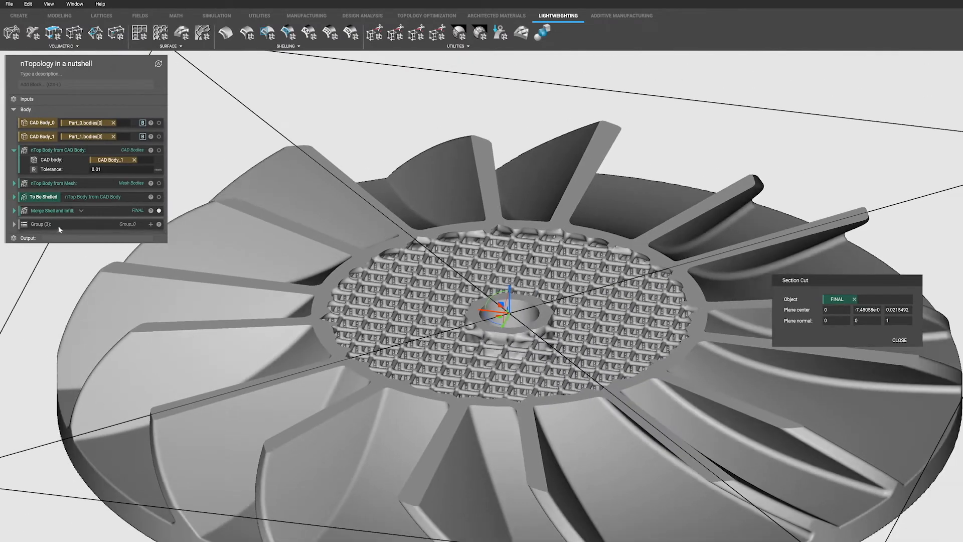
left_click(14, 210)
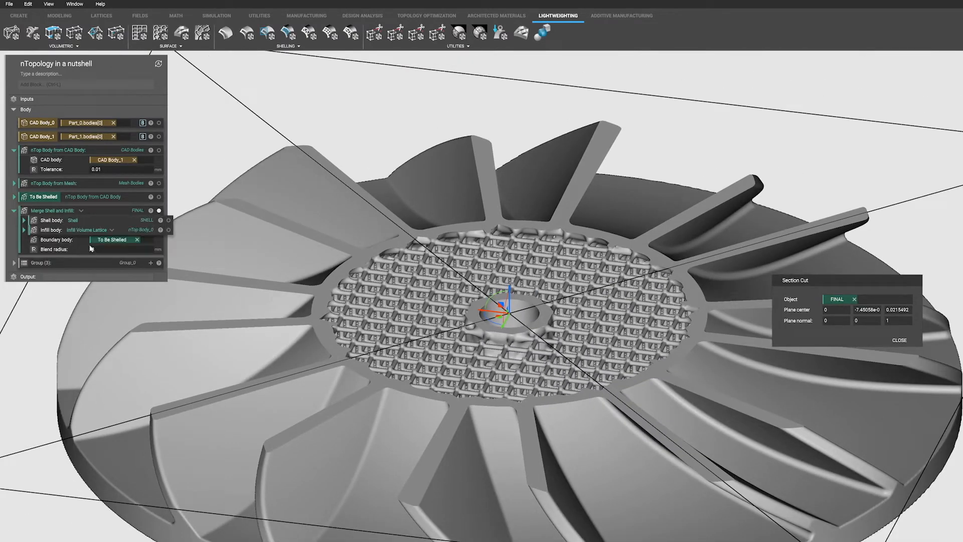
left_click(13, 209)
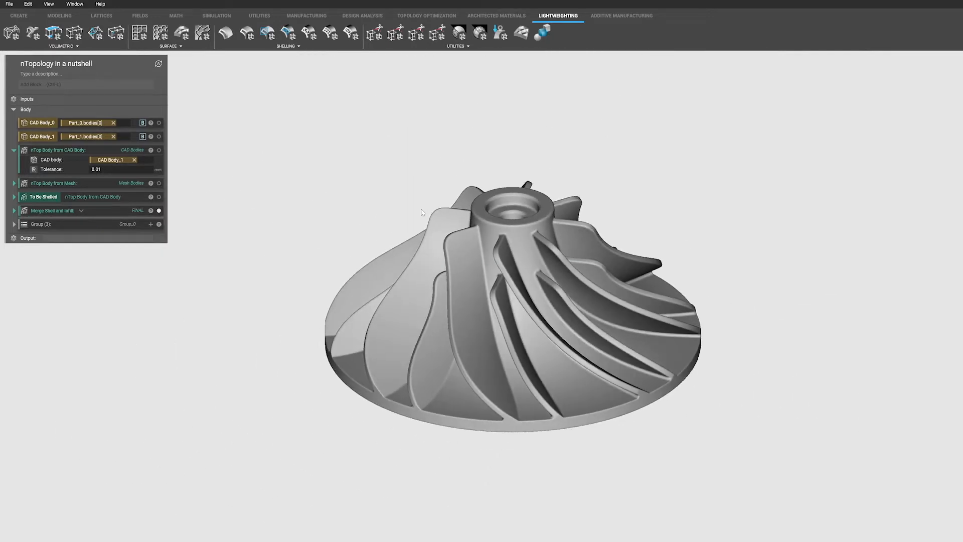
left_click(108, 160)
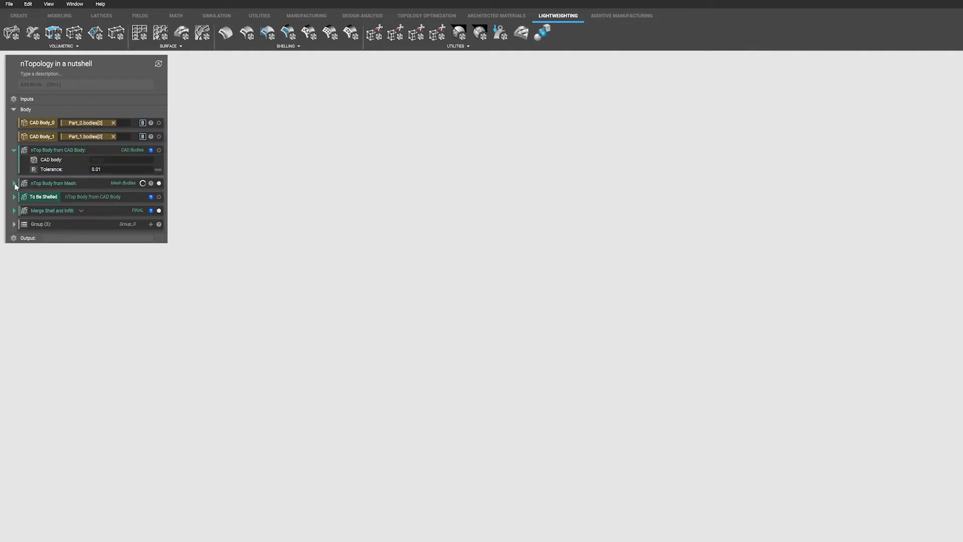
Source To Be Shelled from the nTop Body from Mesh (remeshed imported handle) instead of the CAD impeller.
left_click(14, 182)
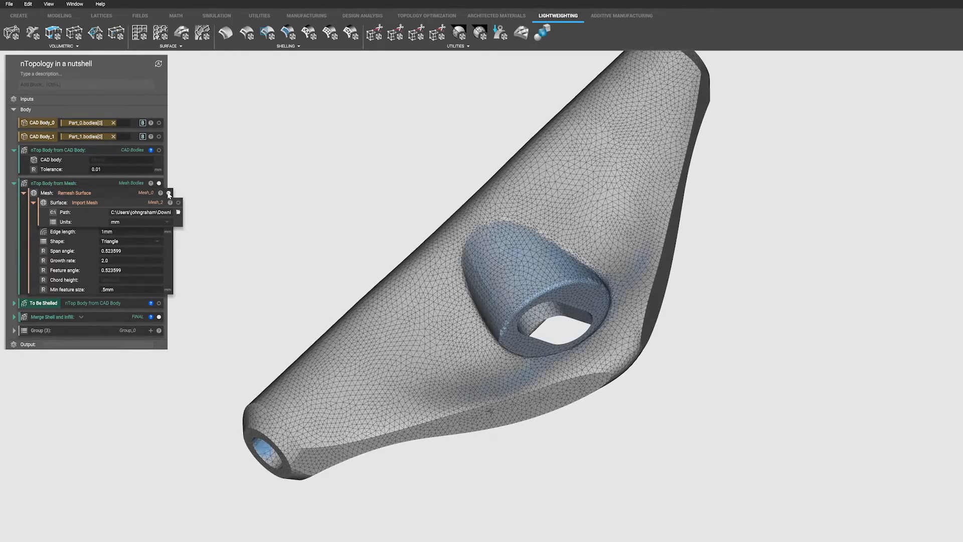
left_click(14, 182)
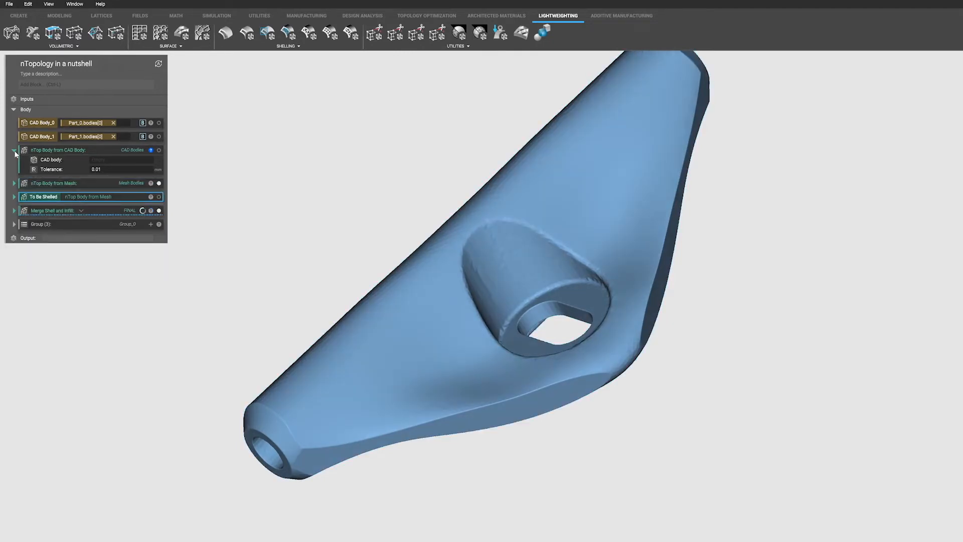
left_click(14, 149)
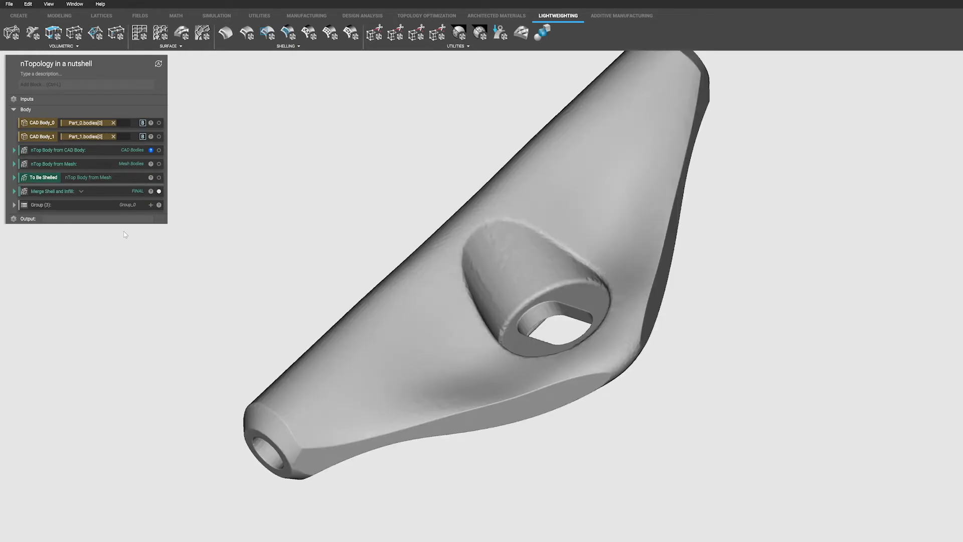
Section-cut the merged FINAL handle to reveal its lattice interior.
left_click(52, 190)
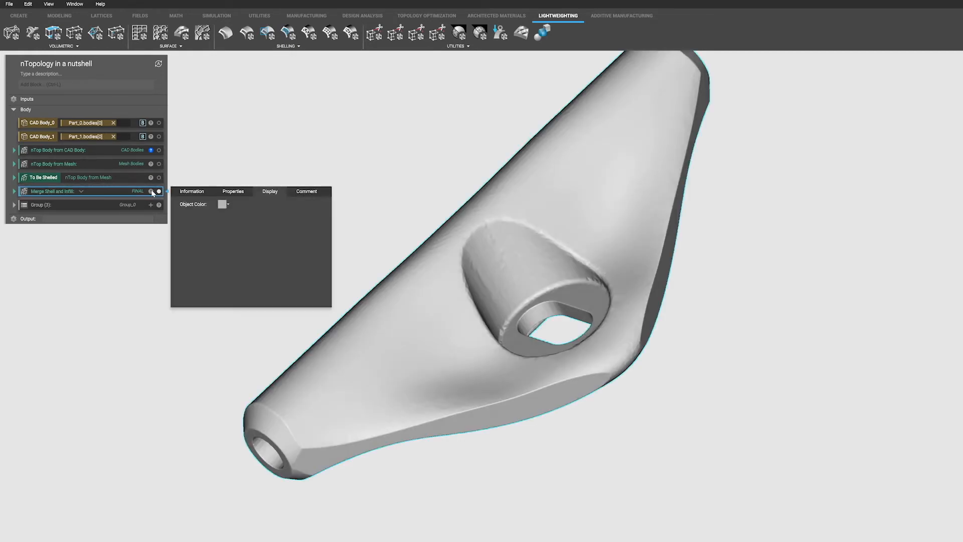
left_click(223, 204)
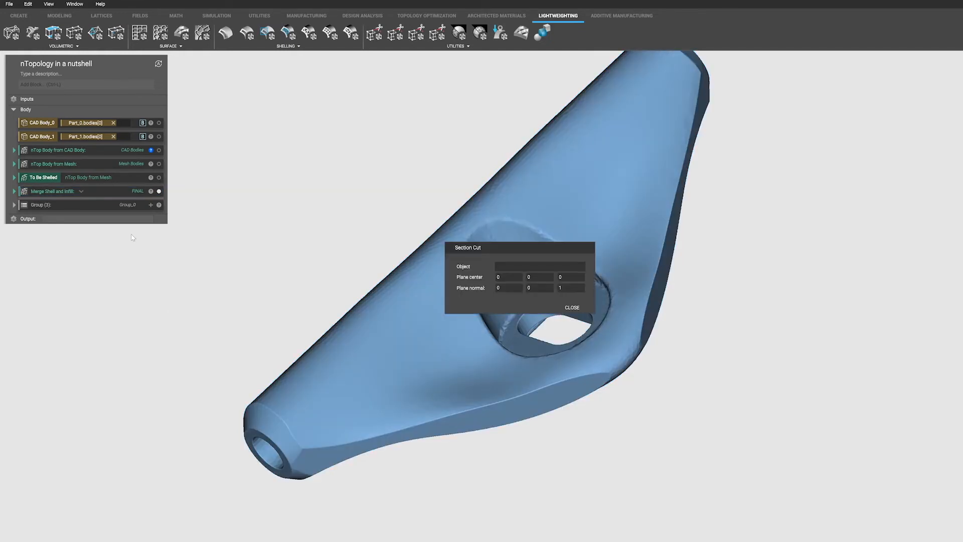
left_click(540, 265)
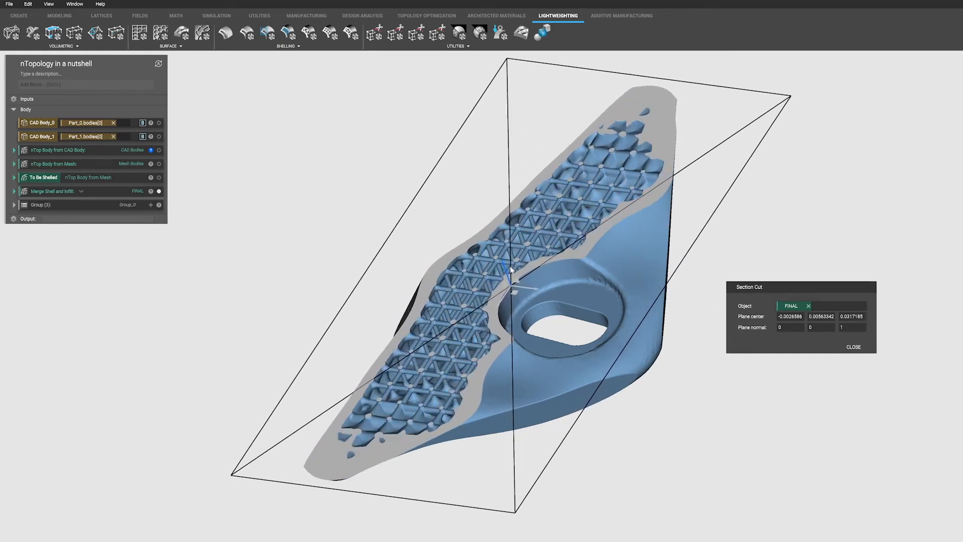
Expose Lattice thickness as its own variable and thin the struts to 0.5 mm.
left_click(14, 191)
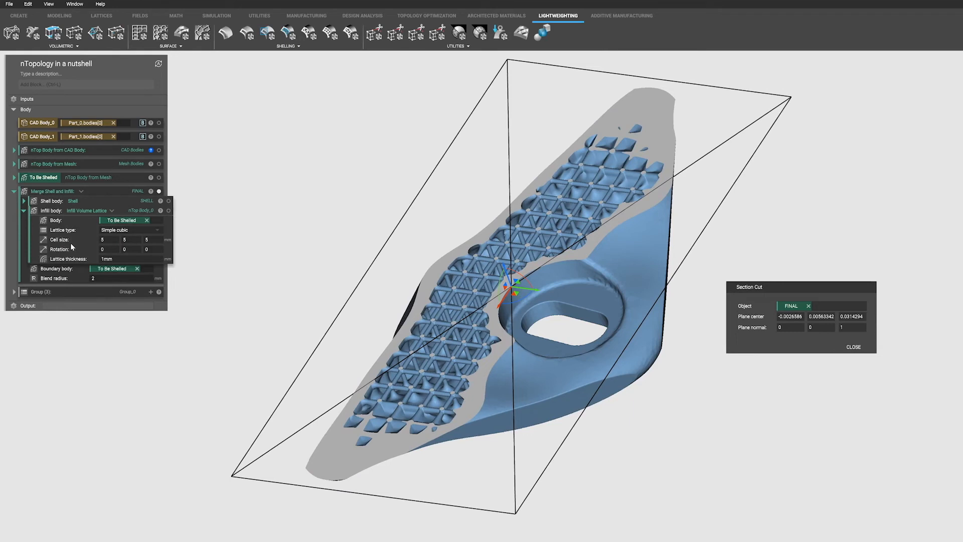
right_click(70, 247)
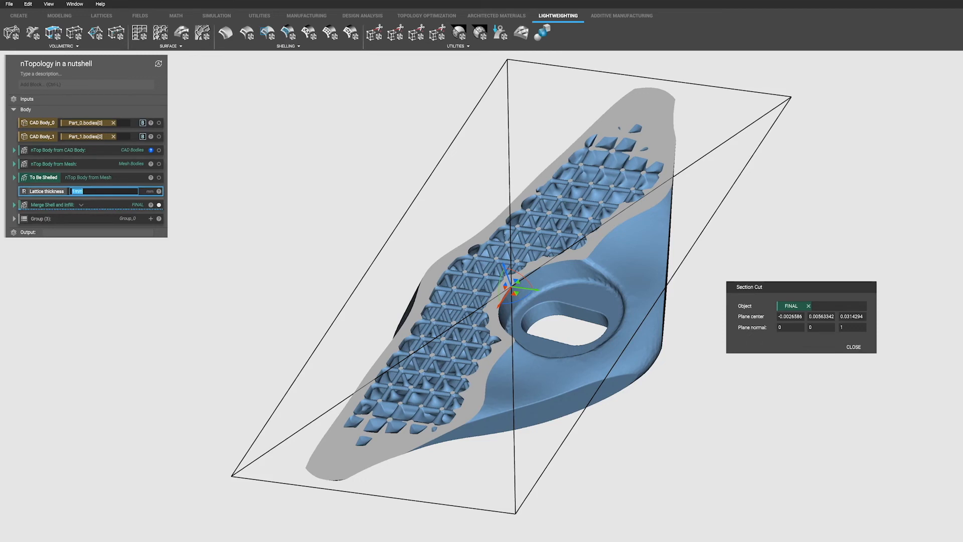
type(".5")
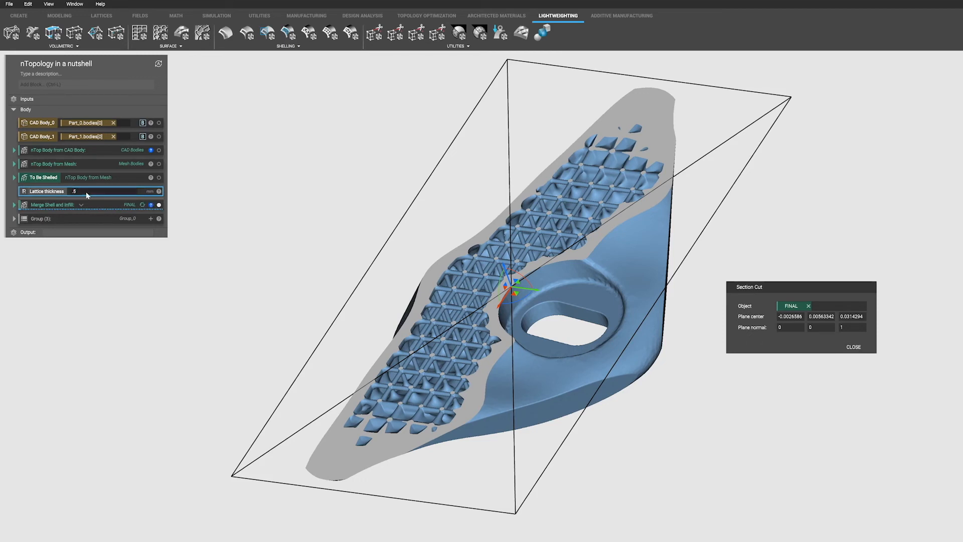